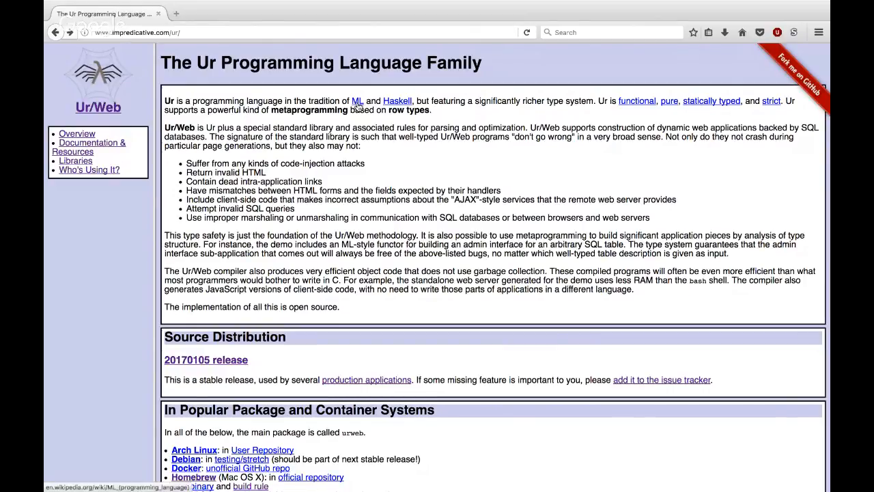
{"action": "mouse_move", "coordinate": [398, 101]}
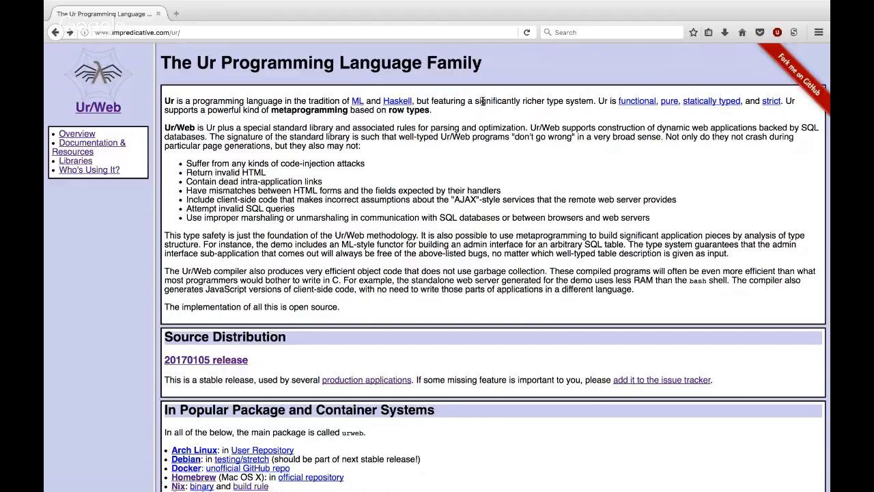
Step: Enlarge the overview page, then highlight and clear the bug list and 'incorrect assumptions' phrase
{"action": "left_click_drag", "start_coordinate": [467, 101], "coordinate": [595, 101]}
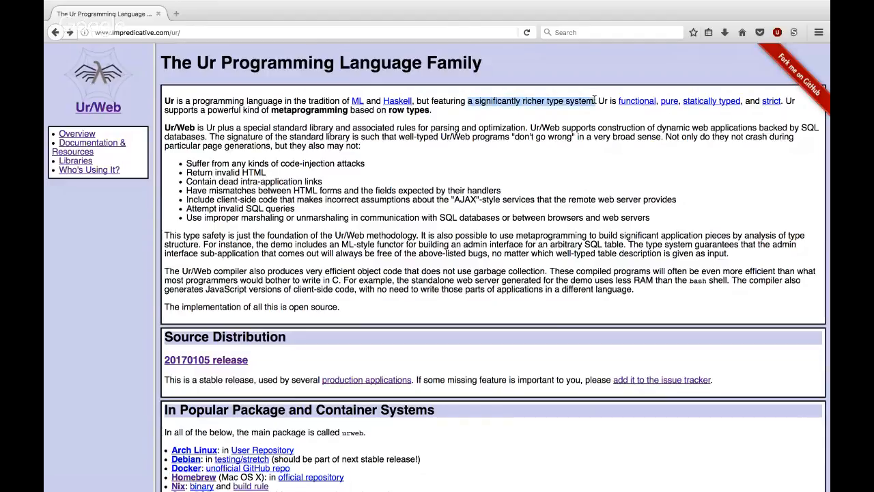
{"action": "mouse_move", "coordinate": [596, 124]}
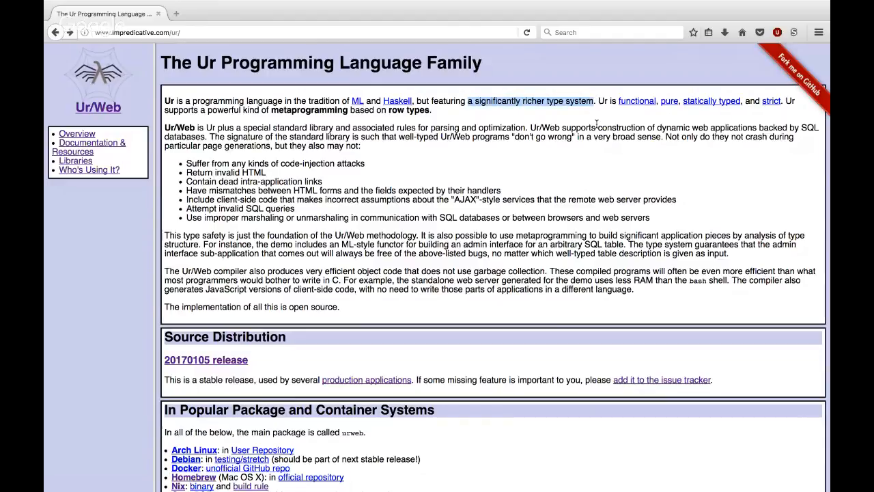
{"action": "mouse_move", "coordinate": [289, 119]}
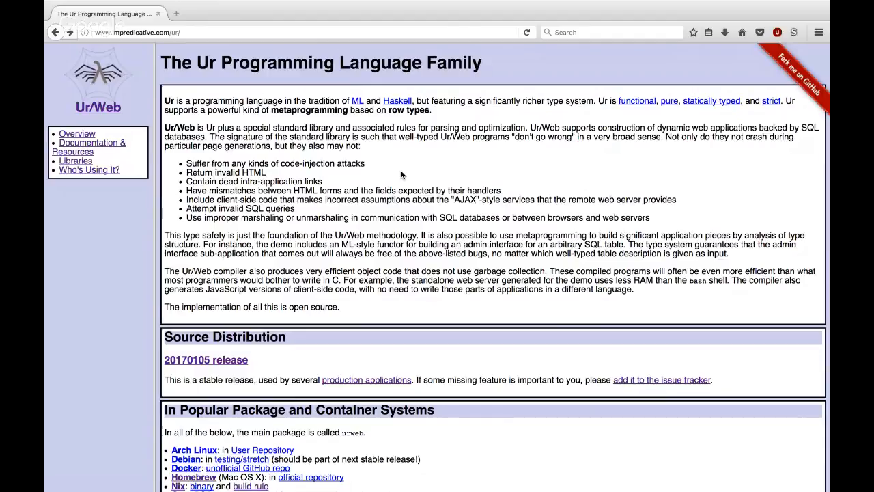
{"action": "key", "text": "ctrl+plus"}
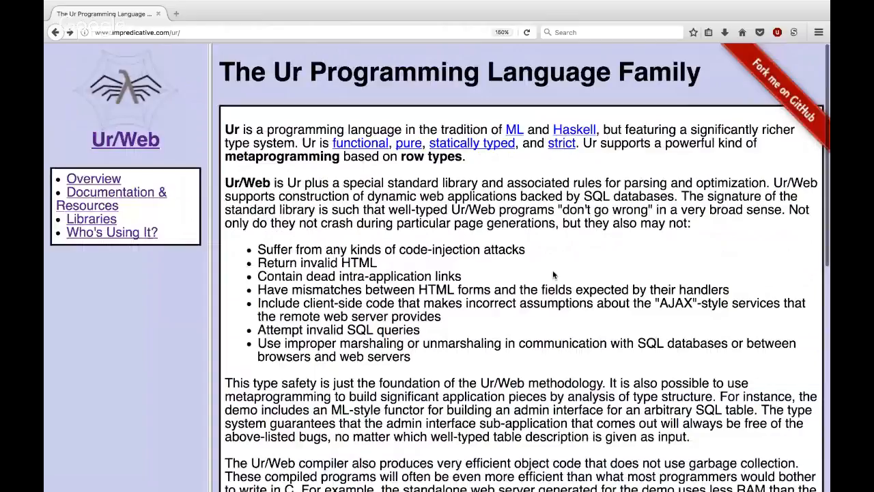
{"action": "left_click_drag", "start_coordinate": [259, 249], "coordinate": [409, 356]}
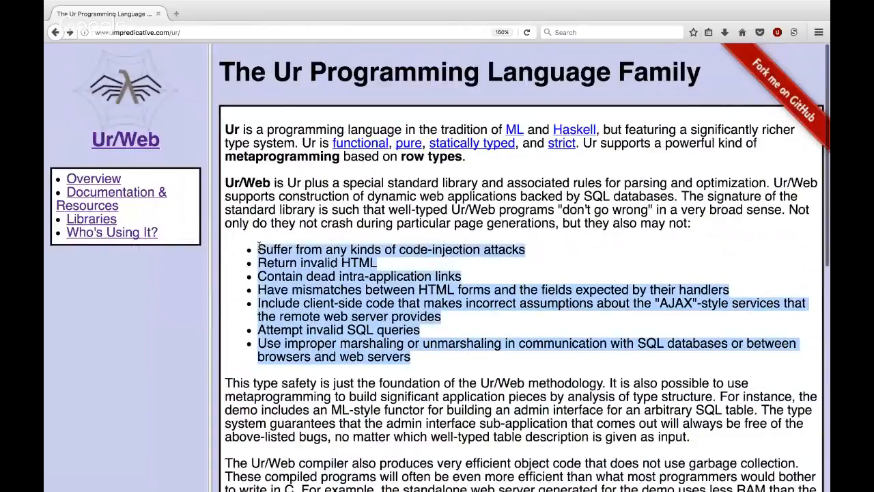
{"action": "left_click", "coordinate": [614, 328]}
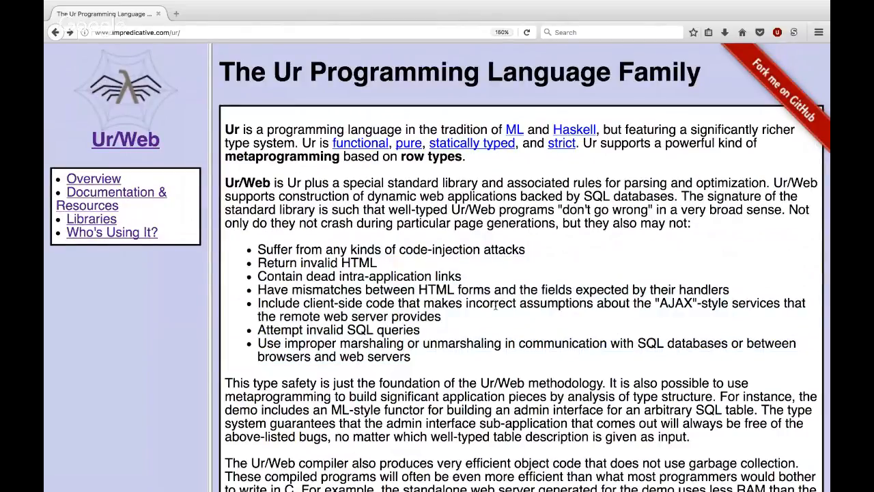
{"action": "left_click_drag", "start_coordinate": [258, 303], "coordinate": [440, 317]}
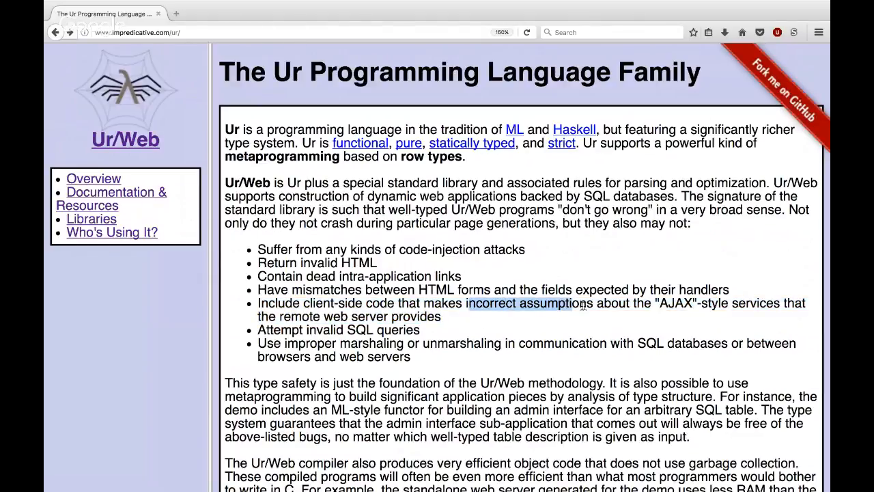
{"action": "left_click", "coordinate": [538, 332]}
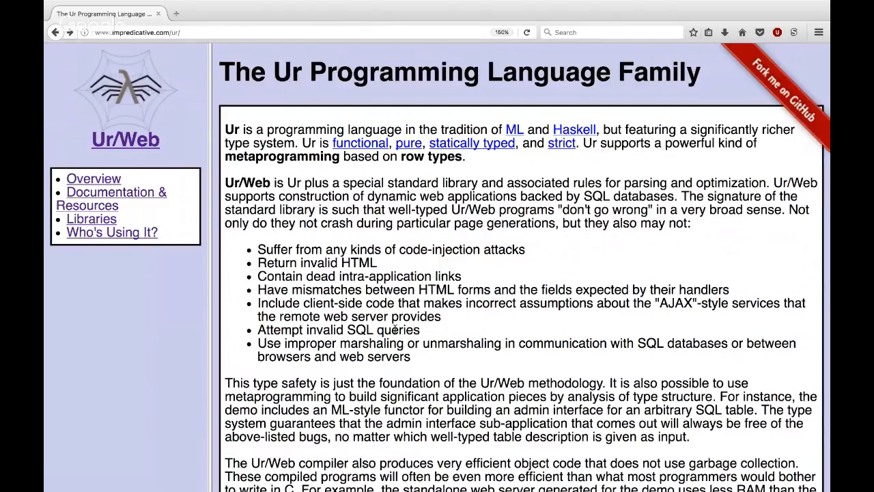
{"action": "mouse_move", "coordinate": [477, 332]}
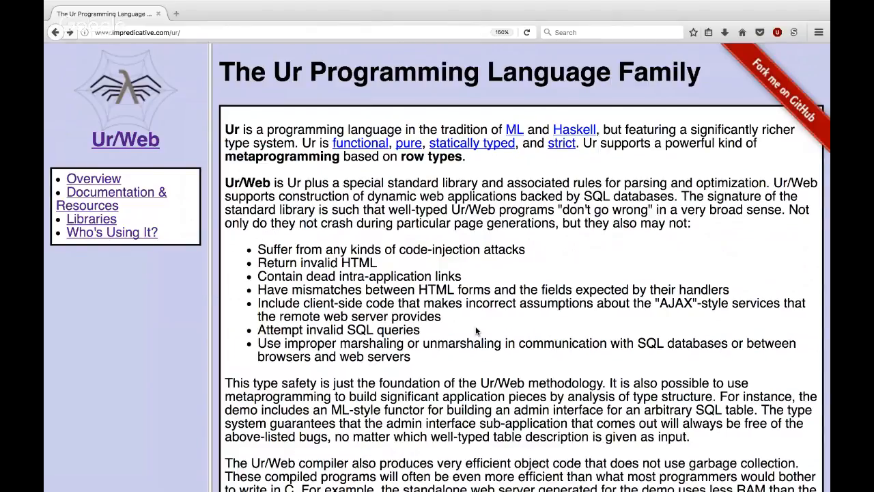
{"action": "scroll", "scroll_direction": "down", "scroll_amount": 3}
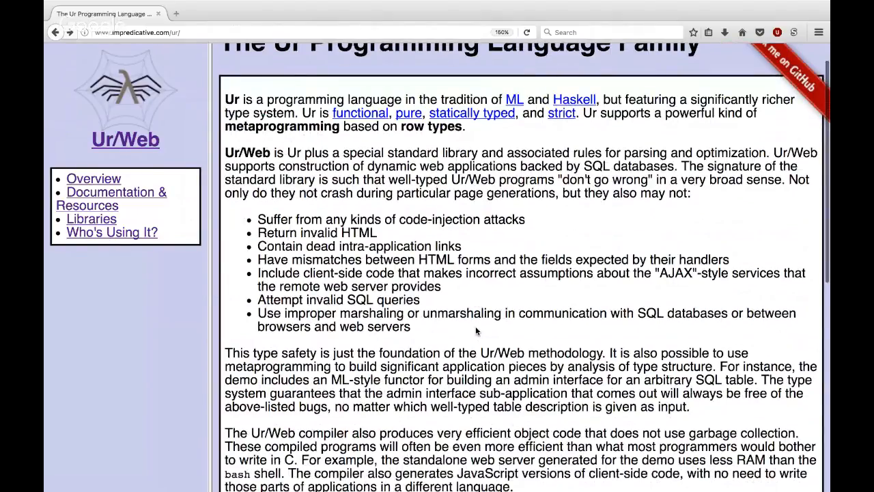
{"action": "scroll", "scroll_direction": "down", "scroll_amount": 3}
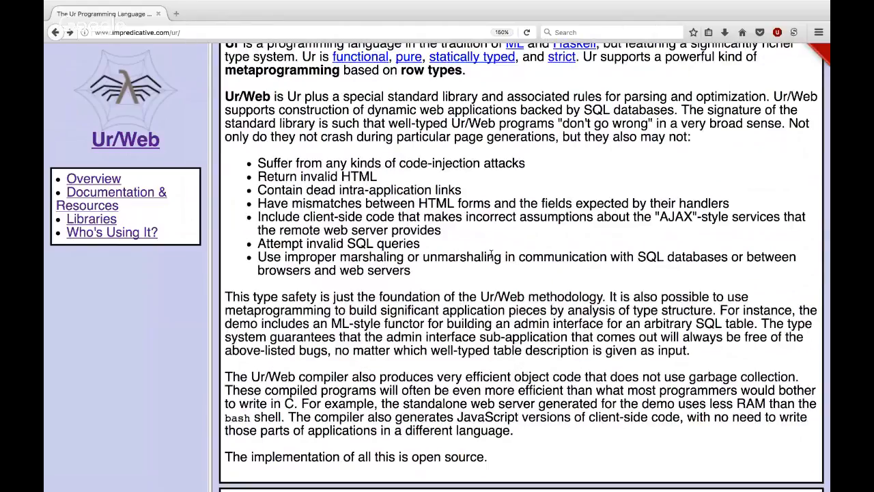
{"action": "mouse_move", "coordinate": [471, 271]}
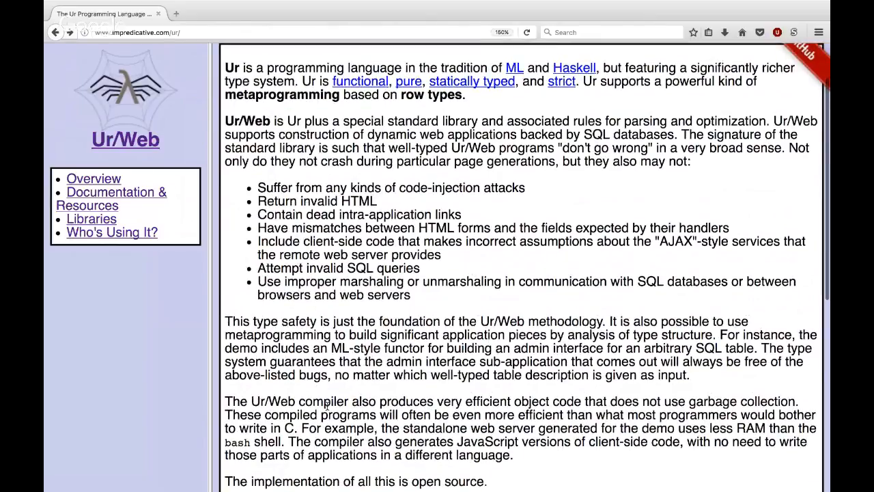
{"action": "mouse_move", "coordinate": [568, 402]}
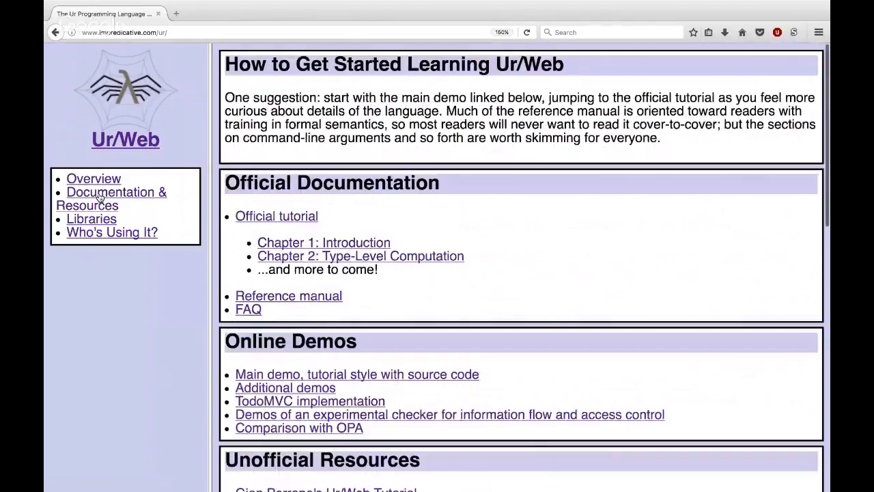
{"action": "mouse_move", "coordinate": [388, 208]}
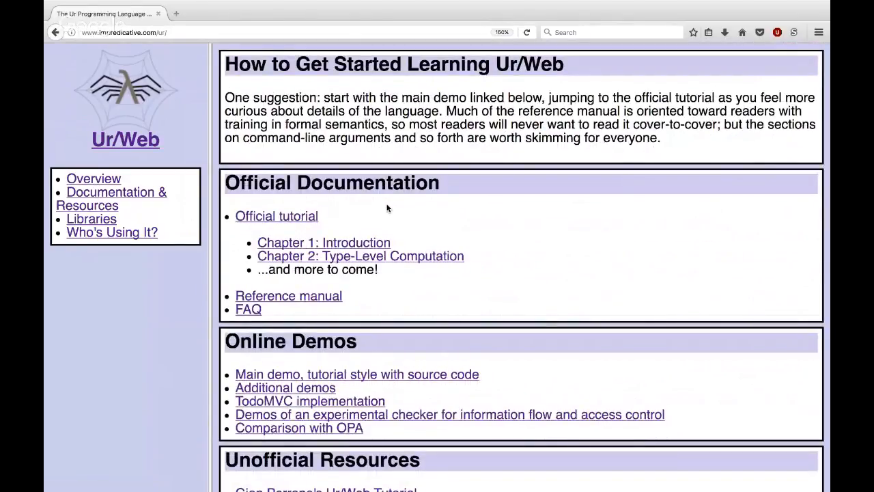
{"action": "mouse_move", "coordinate": [421, 235]}
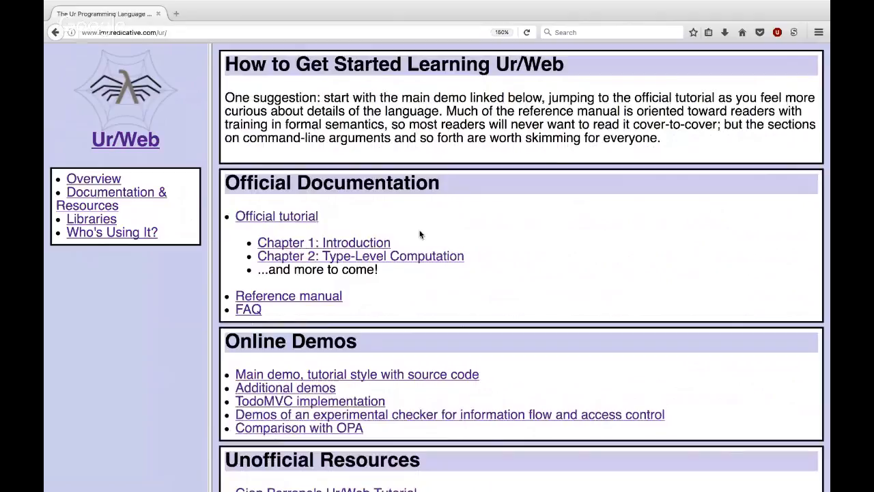
Step: Reach the Official Documentation section and follow the 'Reference manual' link
{"action": "scroll", "scroll_direction": "down", "scroll_amount": 3}
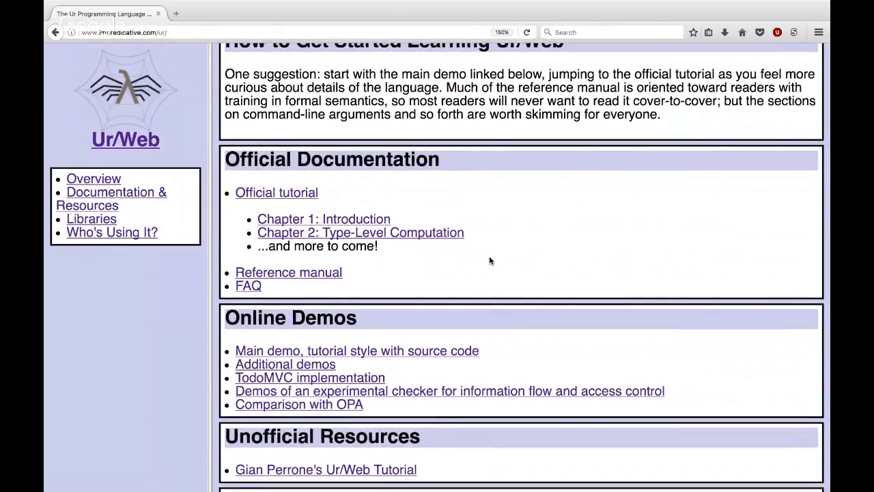
{"action": "left_click", "coordinate": [288, 272]}
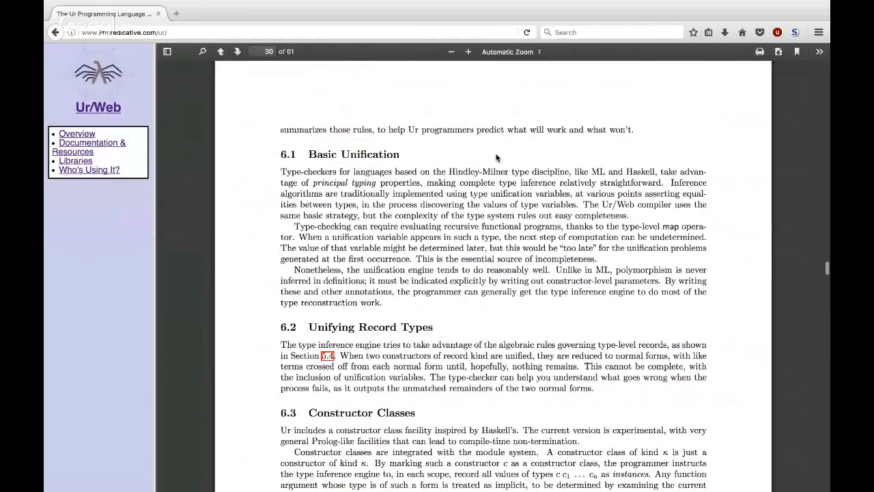
Step: Scroll through the reference manual PDF chapters before returning to the overview page
{"action": "scroll", "scroll_direction": "up", "scroll_amount": 3}
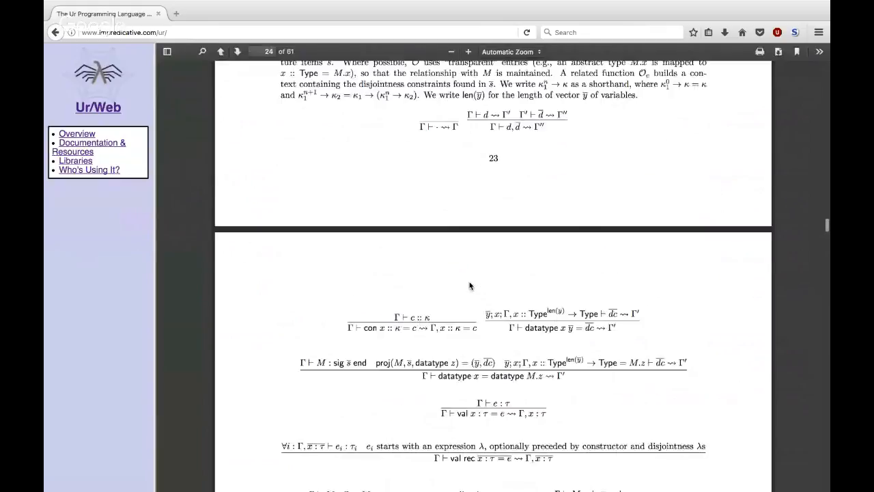
{"action": "scroll", "scroll_direction": "up", "scroll_amount": 3}
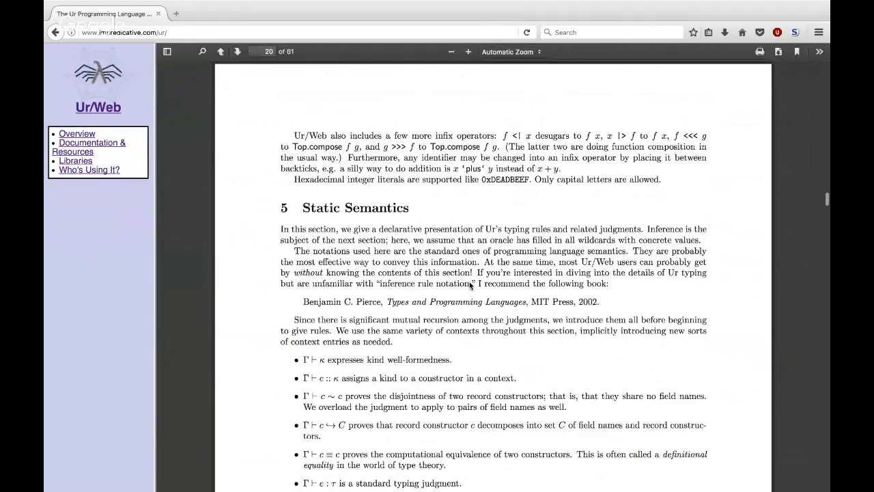
{"action": "scroll", "scroll_direction": "down", "scroll_amount": 3}
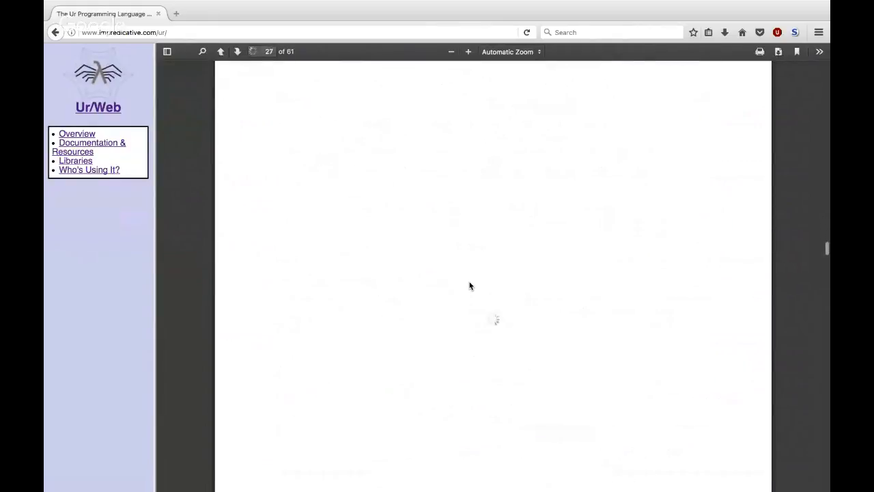
{"action": "scroll", "scroll_direction": "down", "scroll_amount": 3}
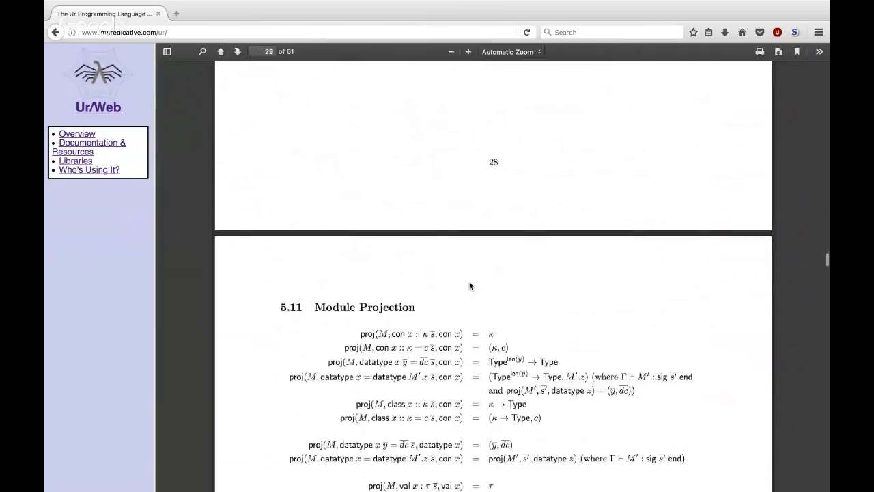
{"action": "scroll", "scroll_direction": "down", "scroll_amount": 3}
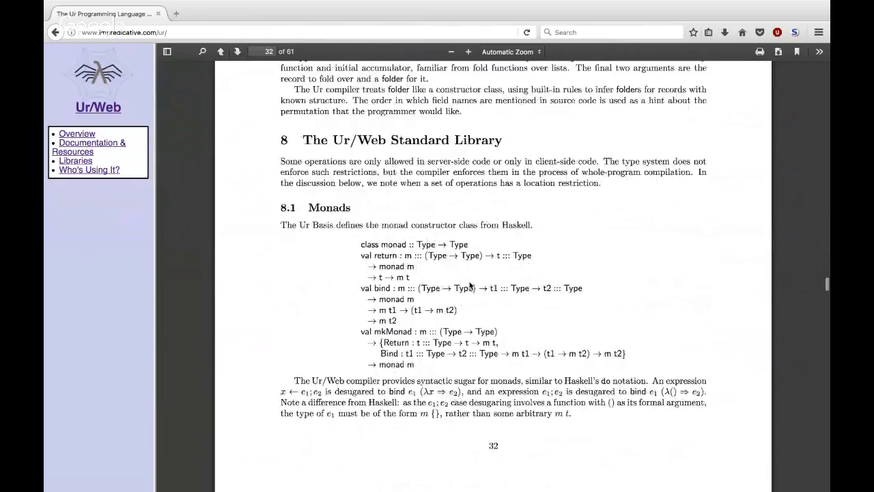
{"action": "scroll", "scroll_direction": "down", "scroll_amount": 3}
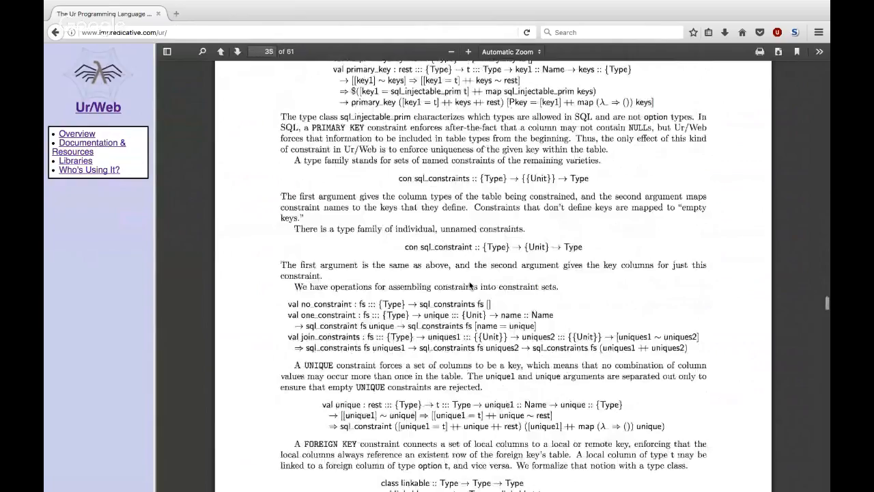
{"action": "scroll", "scroll_direction": "down", "scroll_amount": 3}
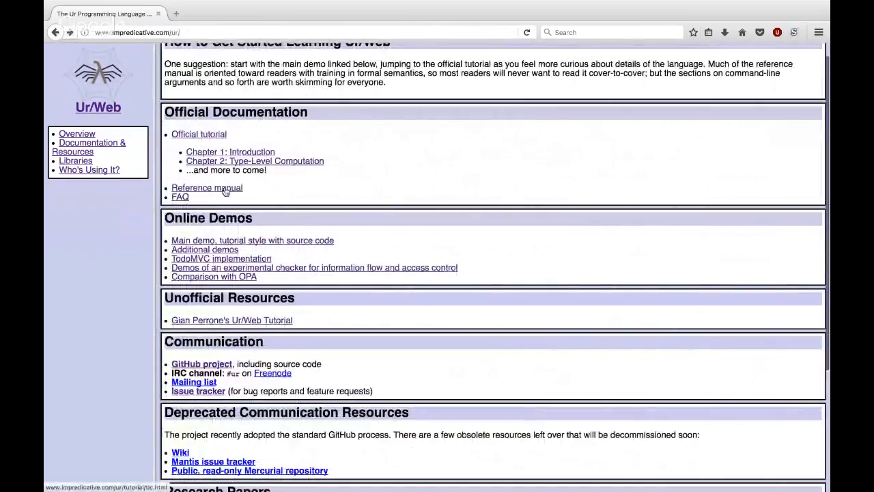
Step: Enter 'Additional demos' and view the Upload, Sql, Outer and TcSum demos in turn
{"action": "left_click", "coordinate": [252, 240]}
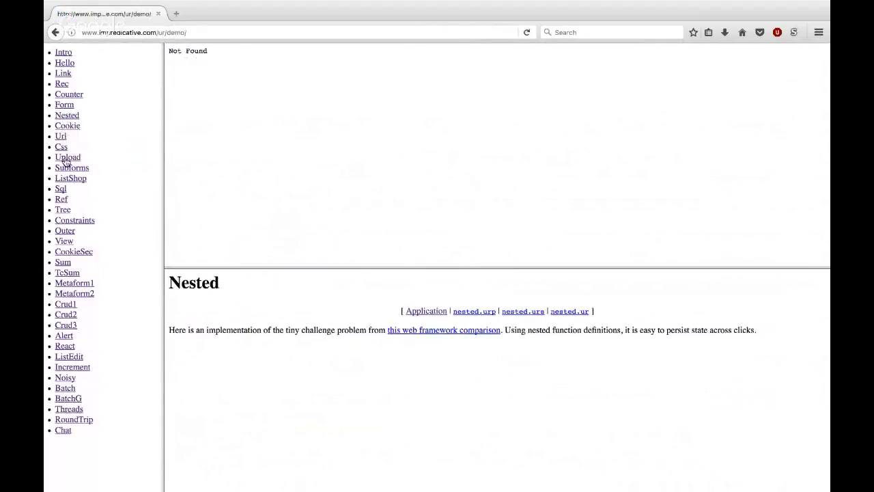
{"action": "left_click", "coordinate": [67, 157]}
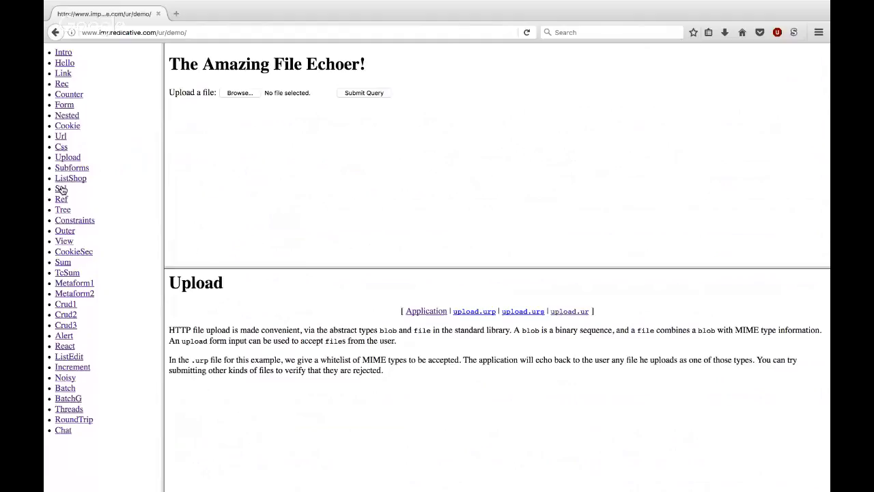
{"action": "left_click", "coordinate": [60, 189]}
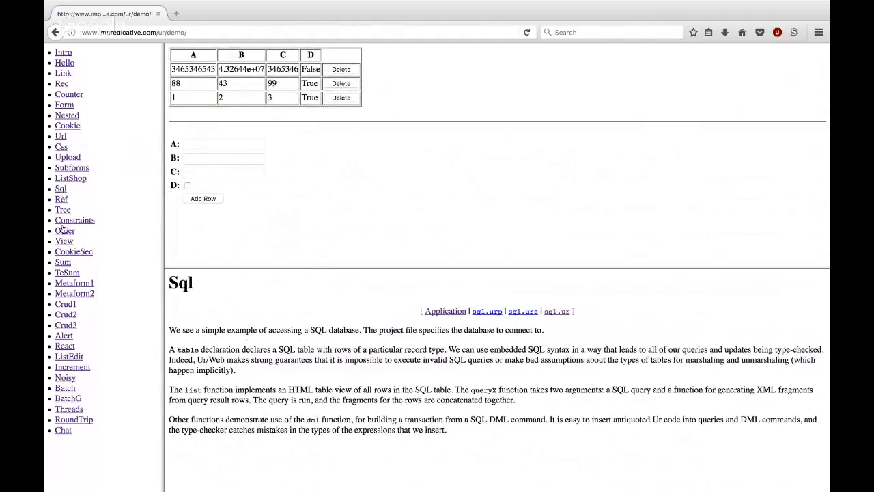
{"action": "left_click", "coordinate": [65, 229]}
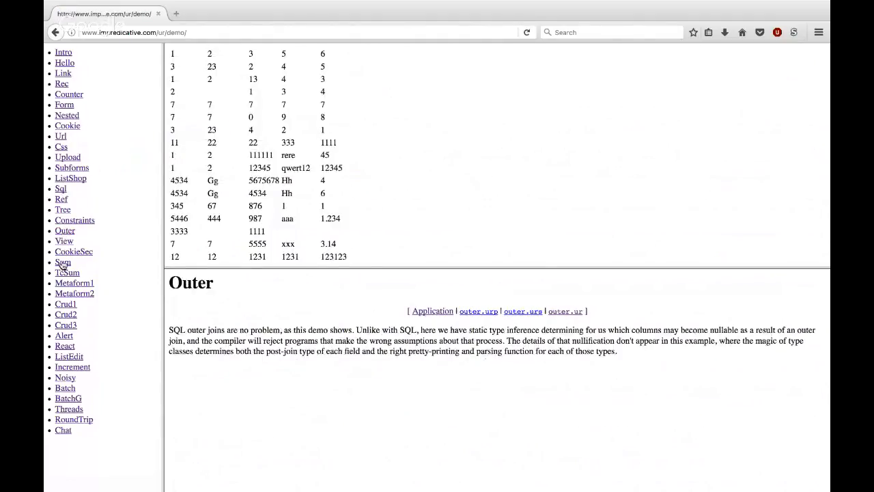
{"action": "left_click", "coordinate": [67, 272]}
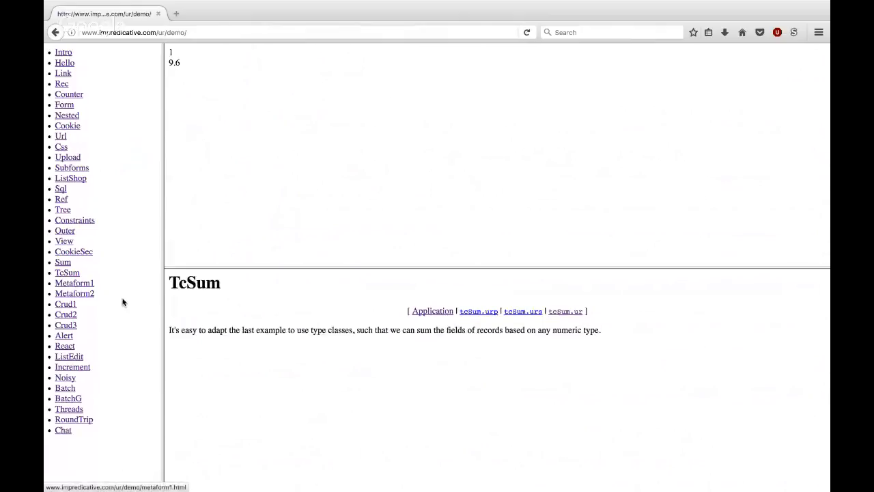
{"action": "mouse_move", "coordinate": [194, 352]}
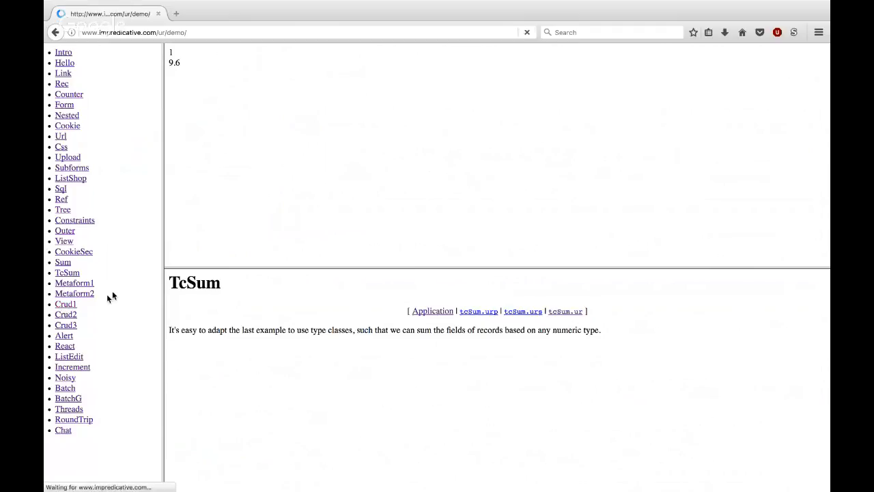
Step: Show the Crud1 demo with its editable table and admin-interface explanation
{"action": "left_click", "coordinate": [66, 303]}
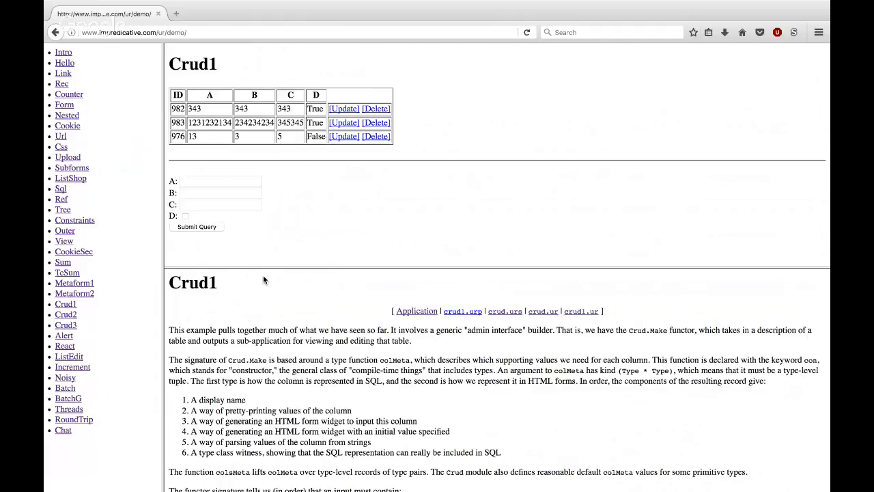
{"action": "mouse_move", "coordinate": [469, 322]}
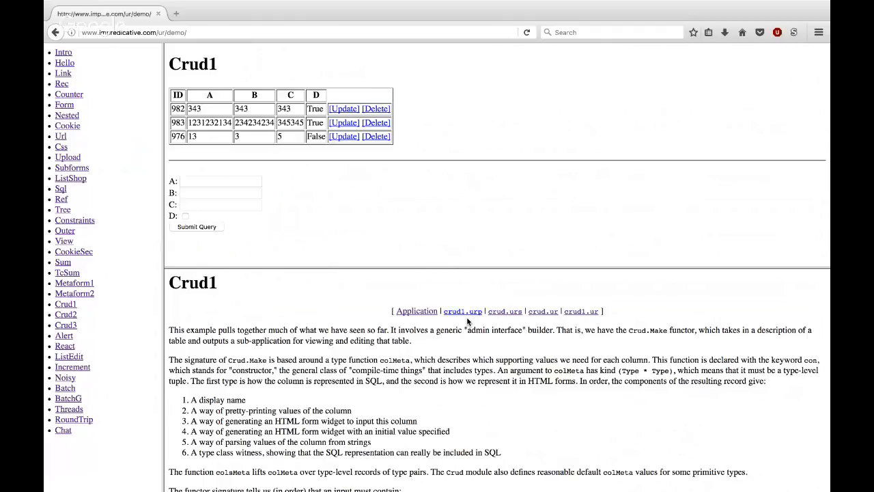